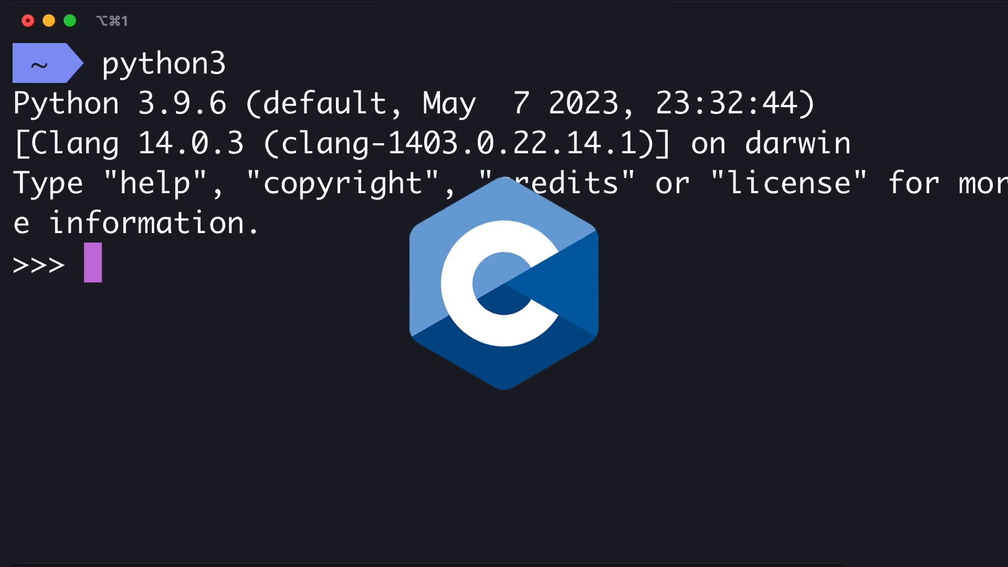
{"action": "type", "text": "import thi"}
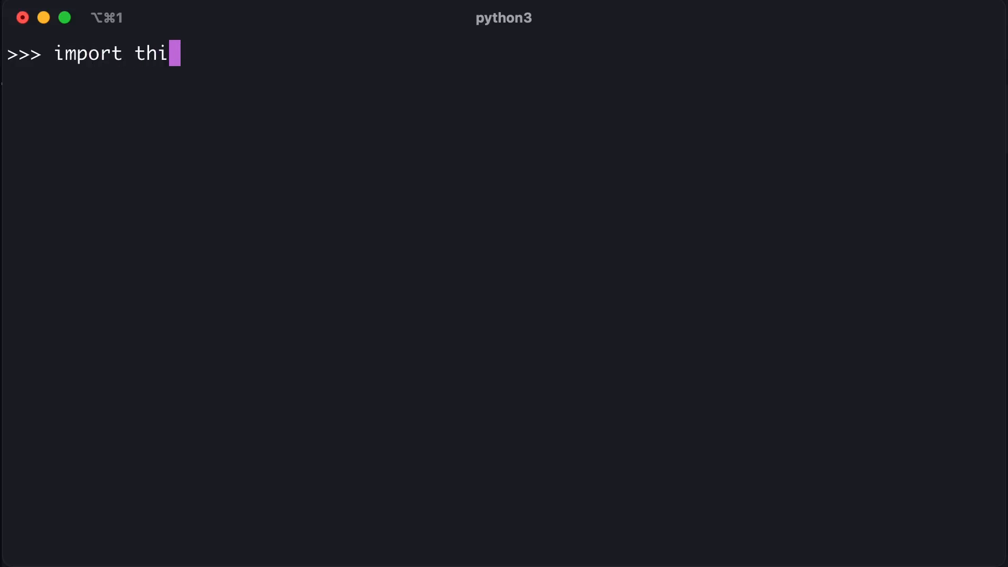